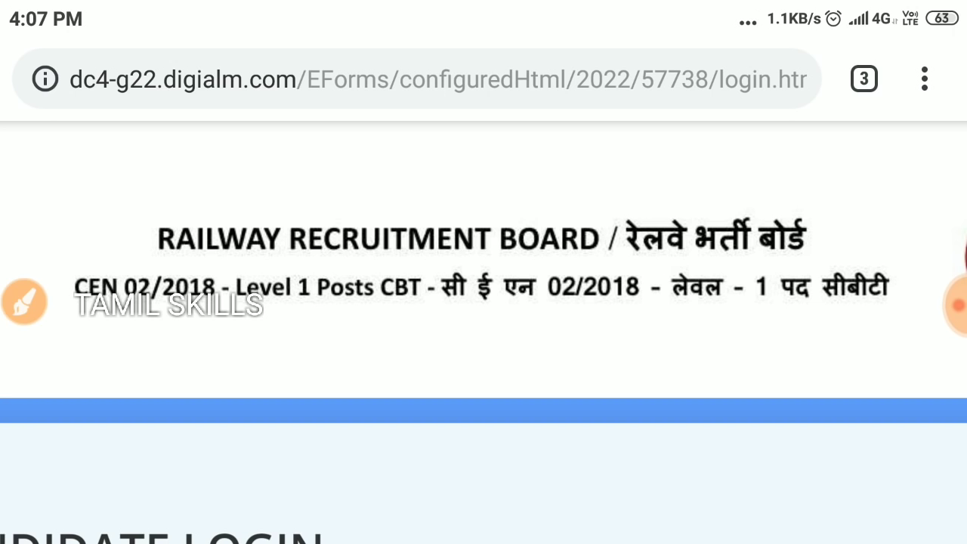
Open the chennai.rrbonlinereg.in application status site for CEN No.02/2018
left_click(22, 301)
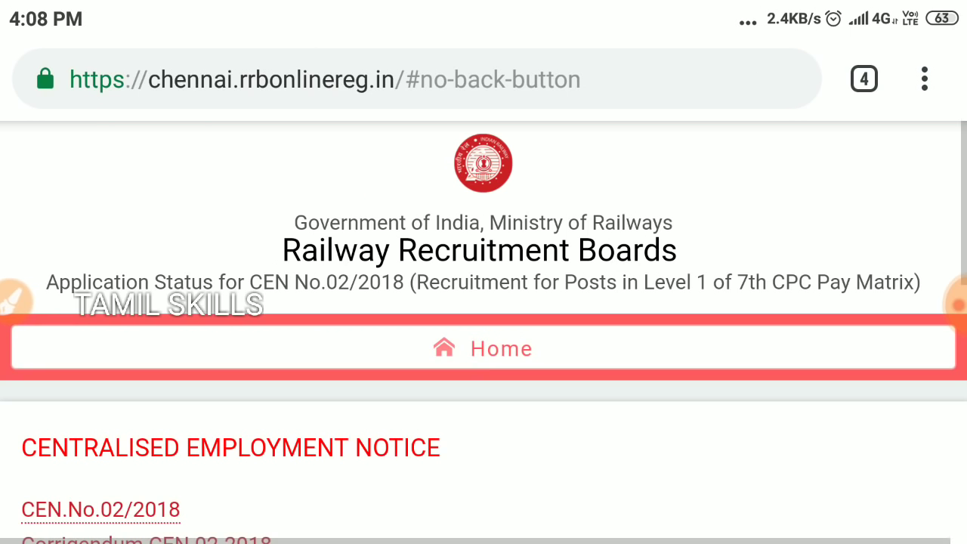
left_click(483, 349)
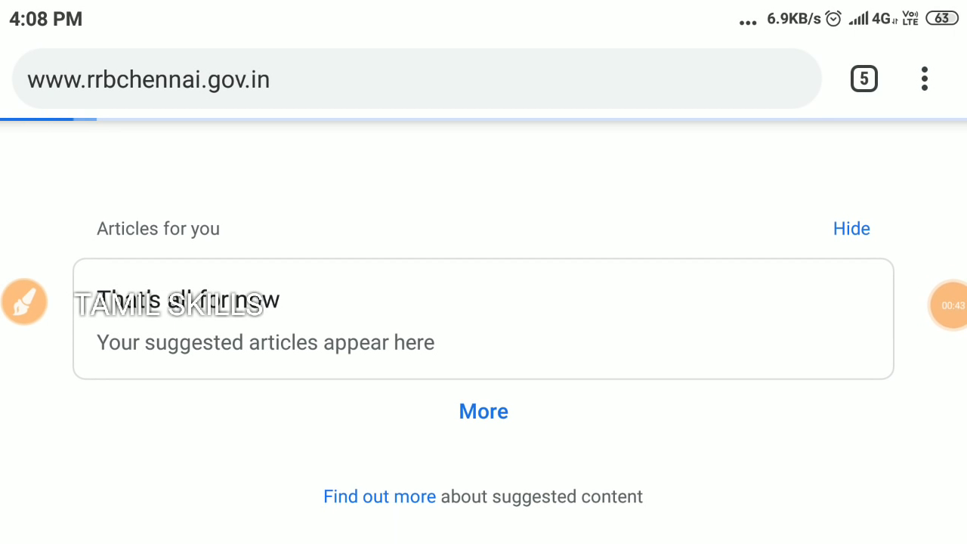
Return to the digialm login tab and scroll down to the User Id and password fields
left_click(864, 78)
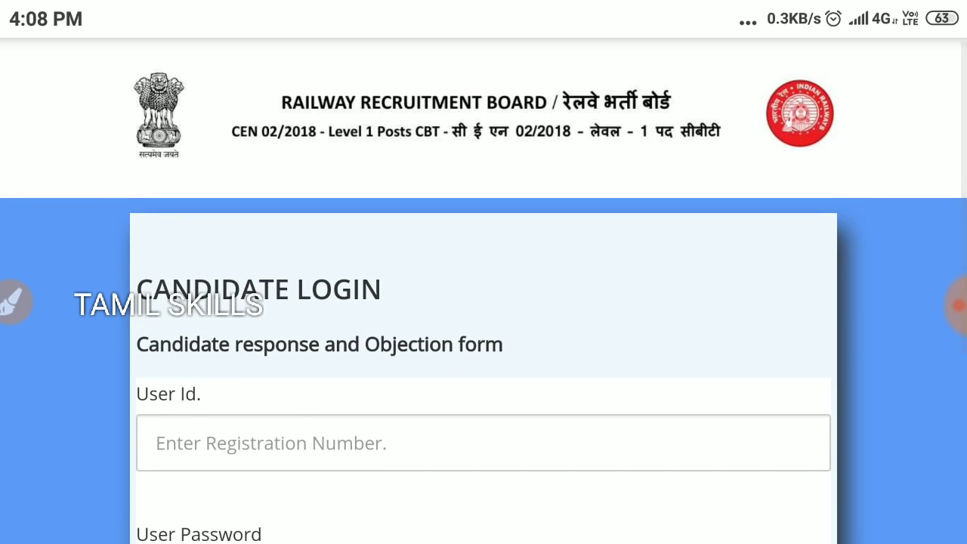
scroll("down", 3)
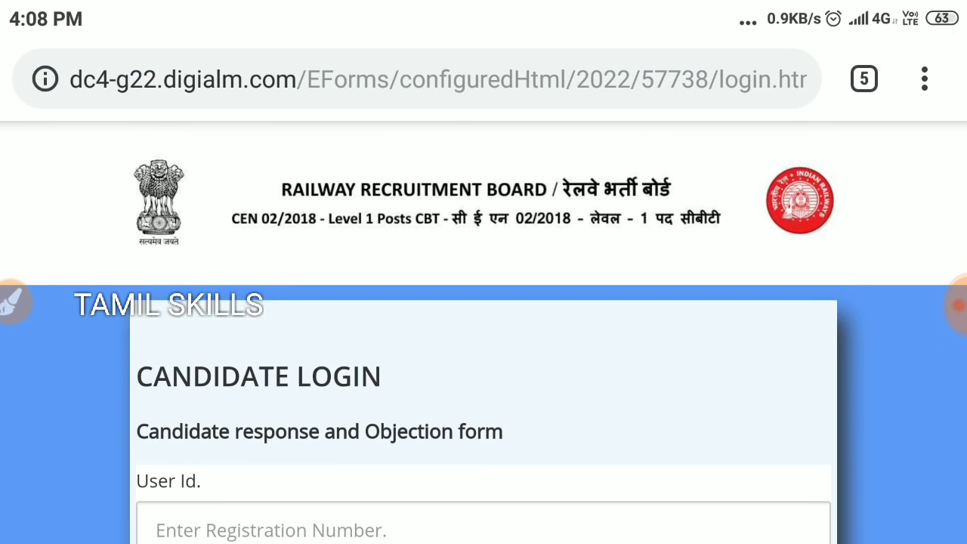
scroll("down", 3)
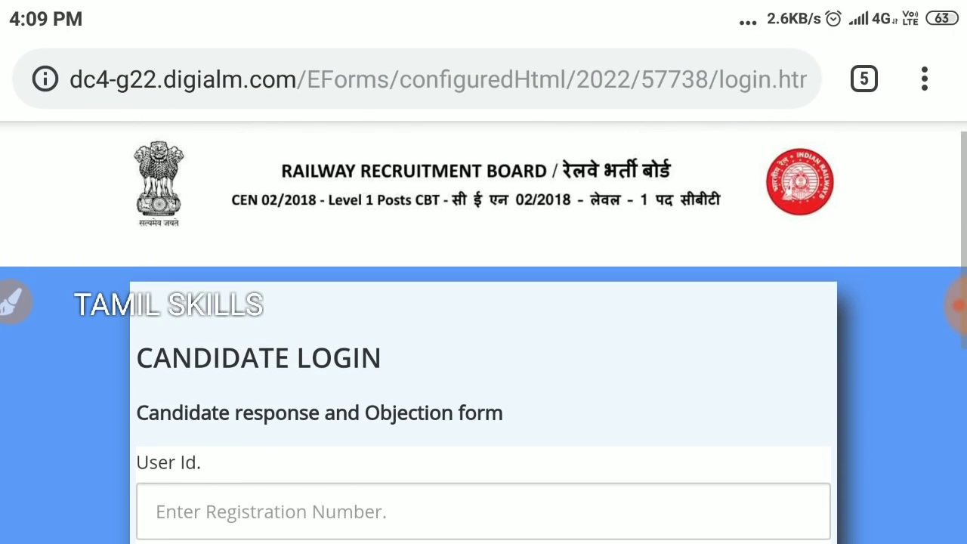
scroll("down", 3)
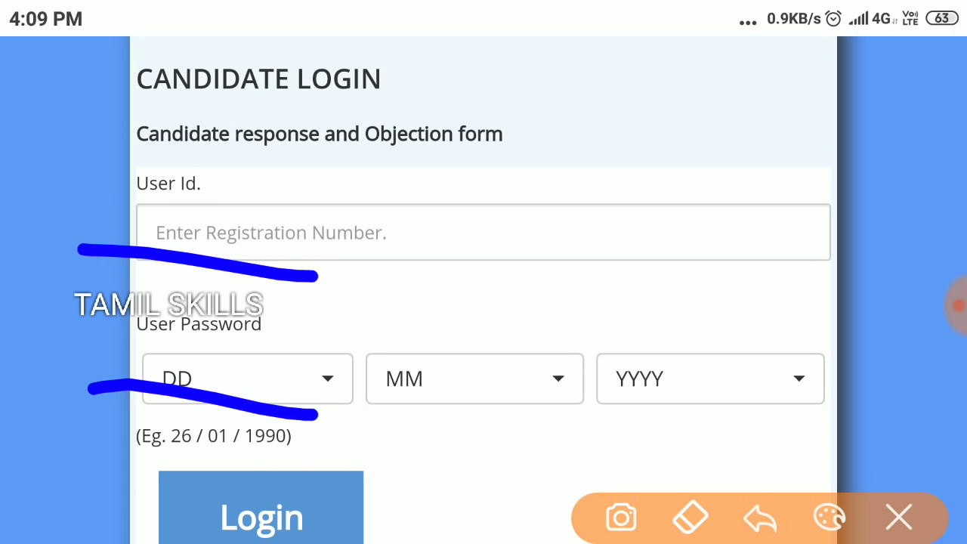
Clear old marks and draw blue strokes over form title, User Id, date-of-birth fields and Login
left_click(898, 518)
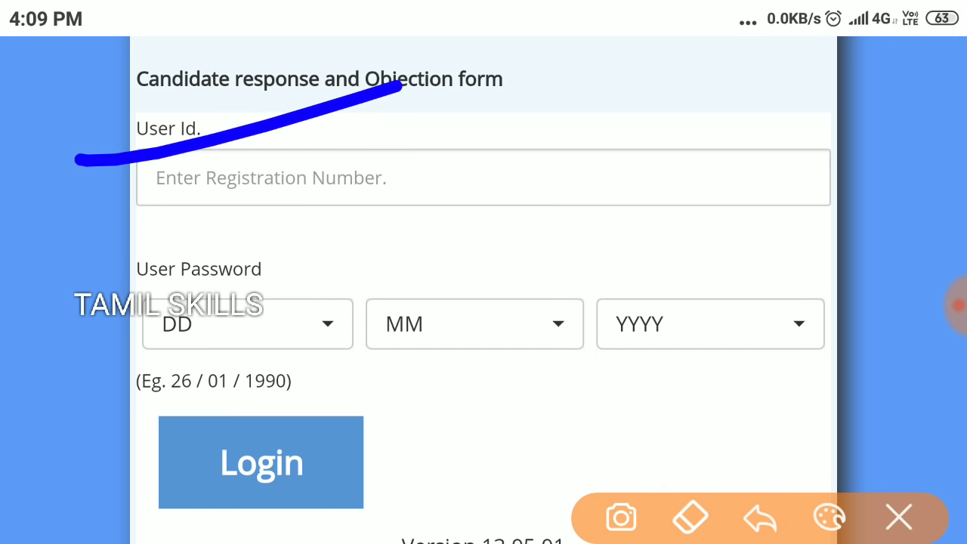
left_click_drag(136, 265, 491, 177)
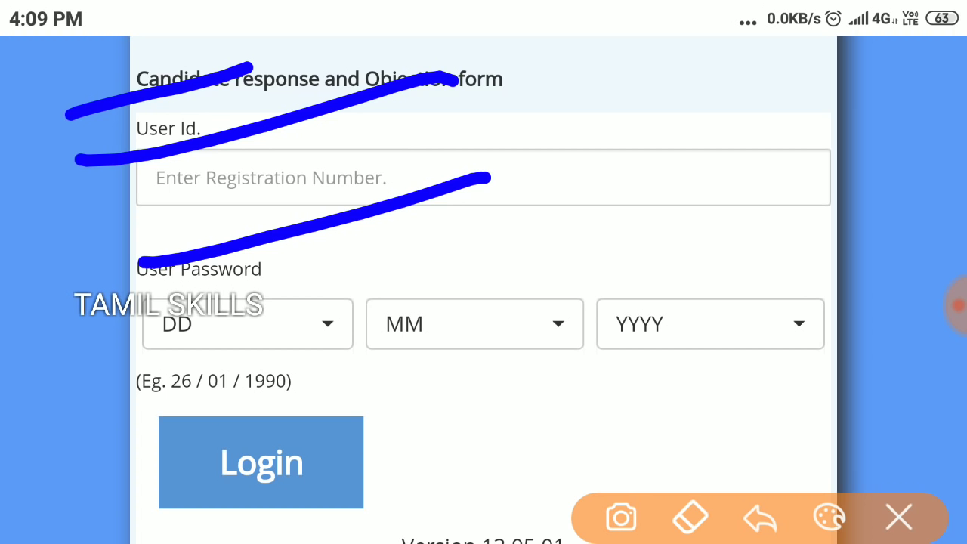
left_click_drag(204, 367, 552, 268)
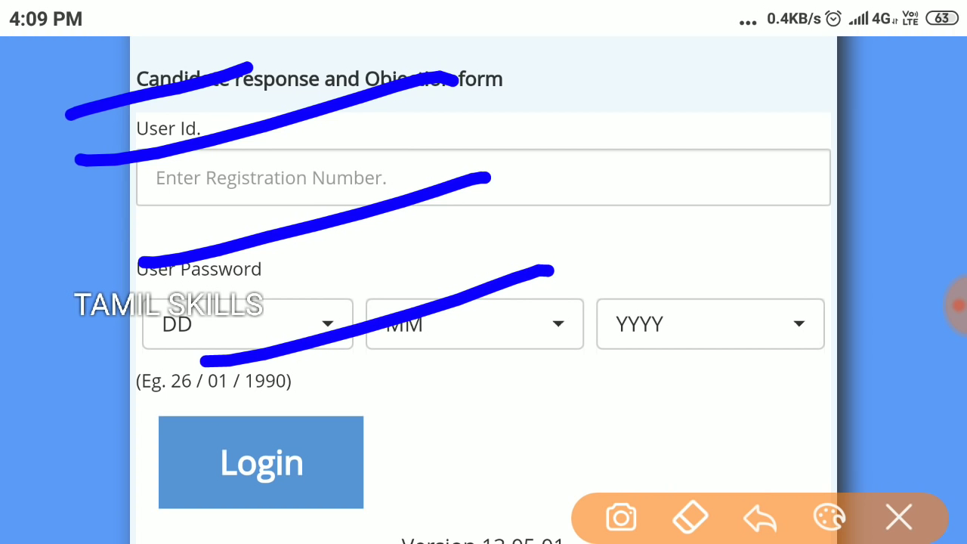
left_click_drag(272, 457, 639, 352)
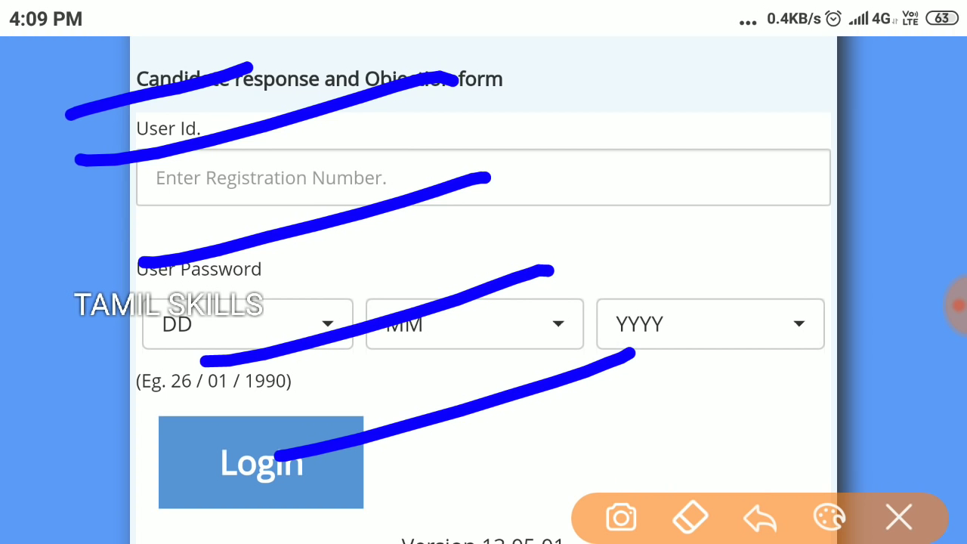
left_click_drag(355, 525, 616, 427)
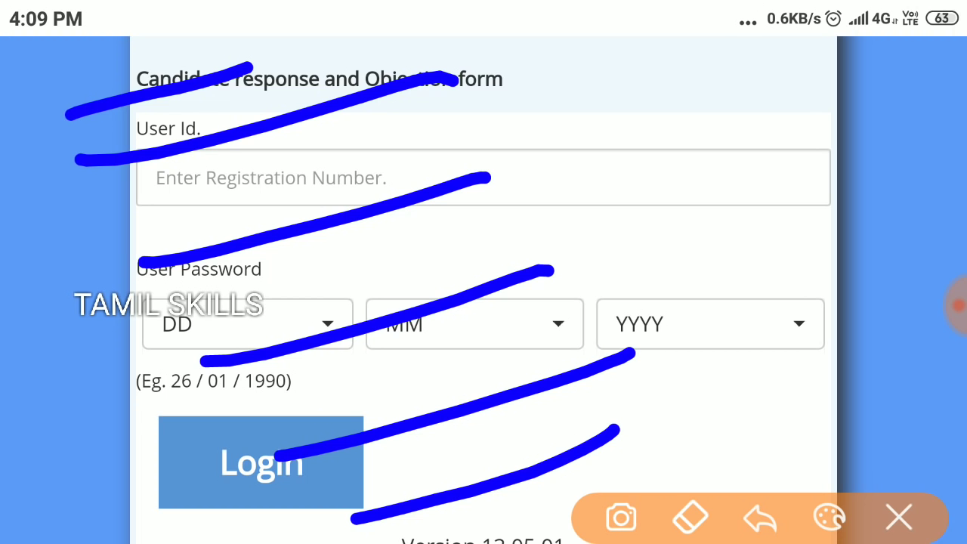